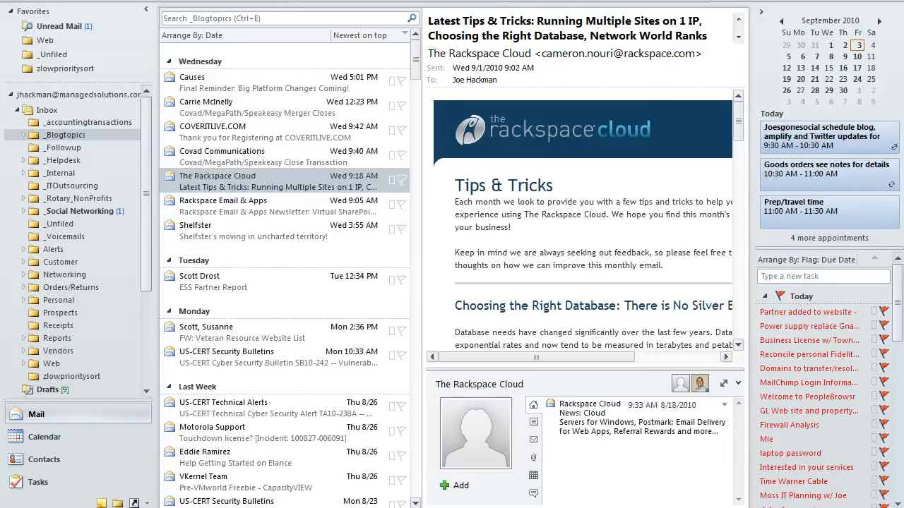
mouse_move(71, 146)
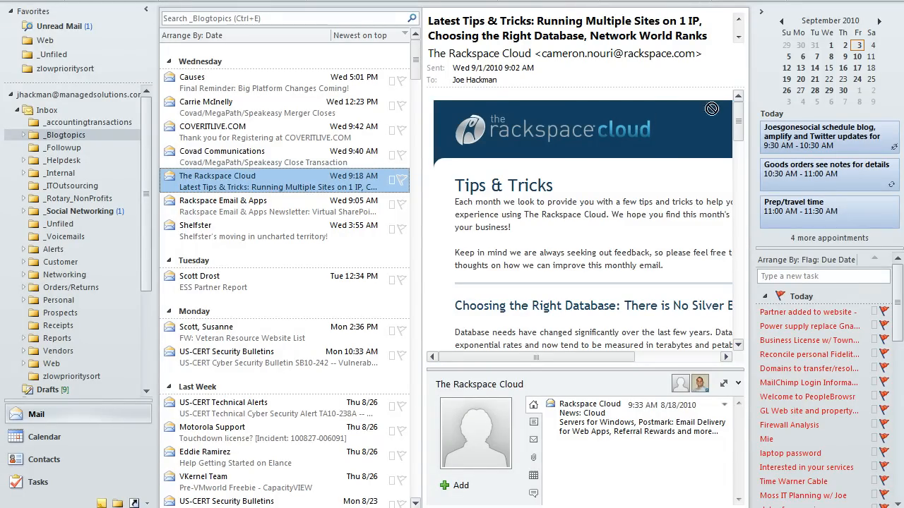
mouse_move(829, 68)
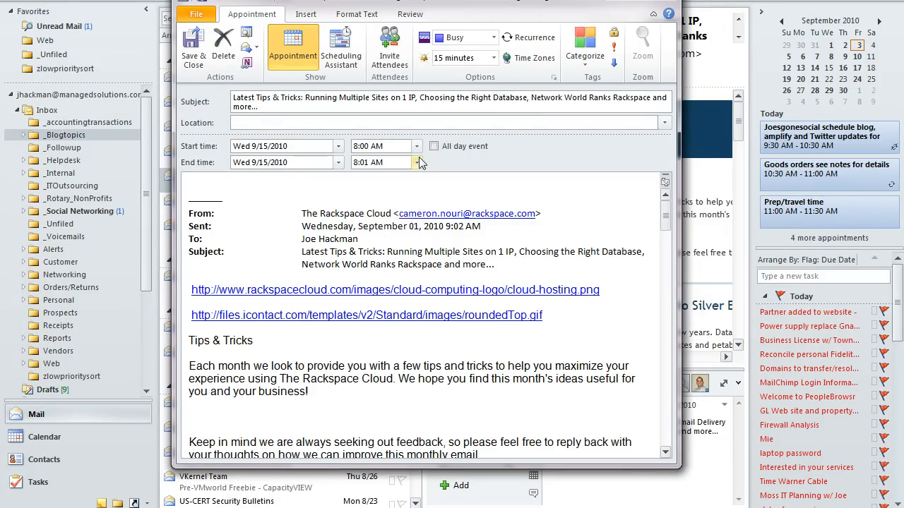
- Set the appointment to end at 8:30 AM with a 1-hour reminder
left_click(418, 163)
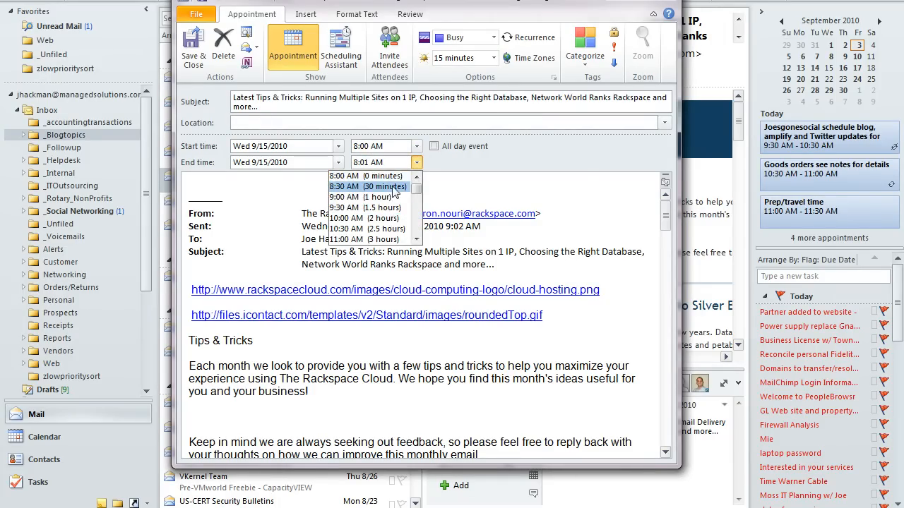
left_click(367, 186)
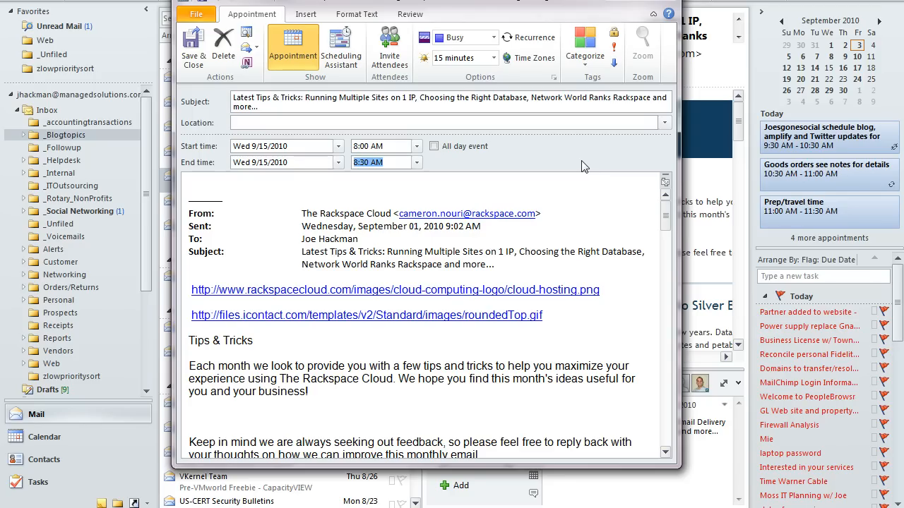
mouse_move(519, 62)
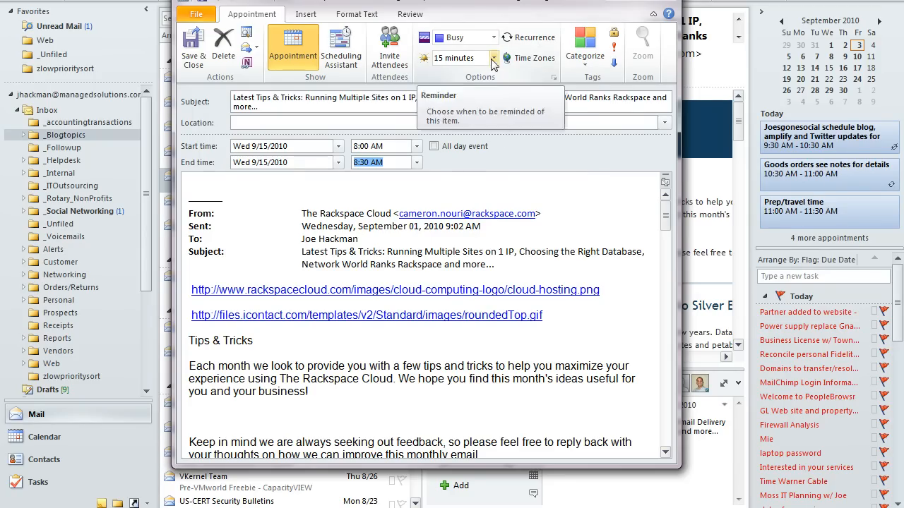
left_click(493, 57)
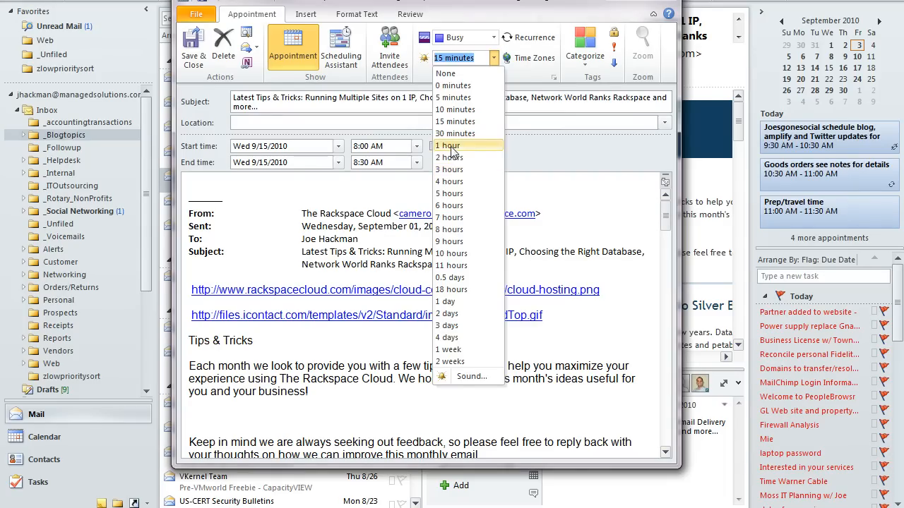
left_click(448, 145)
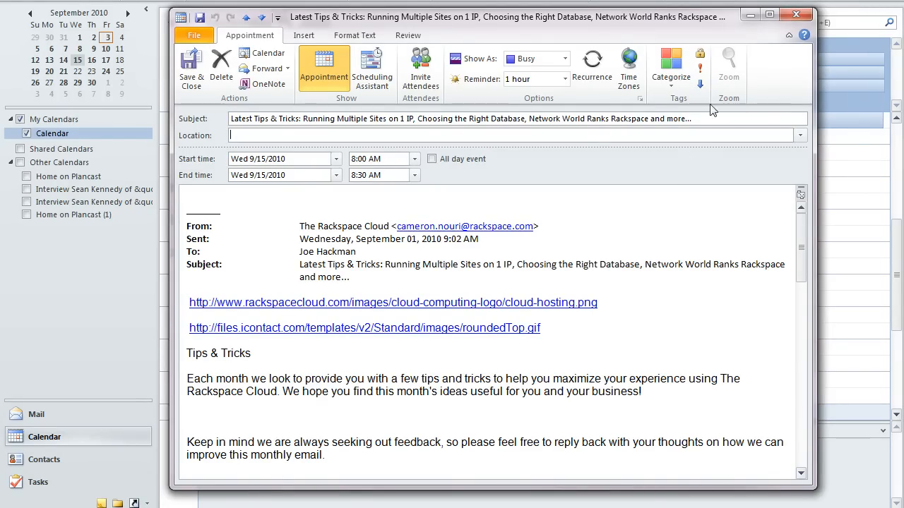
mouse_move(799, 15)
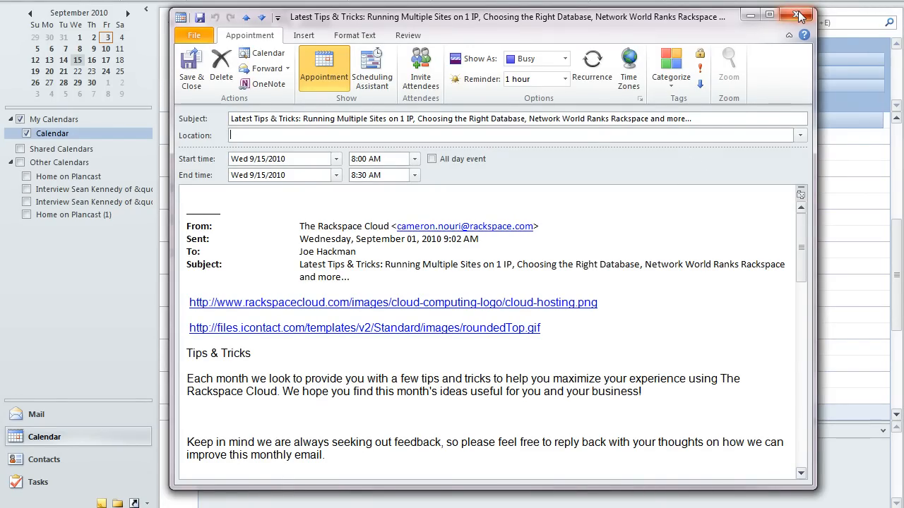
mouse_move(799, 15)
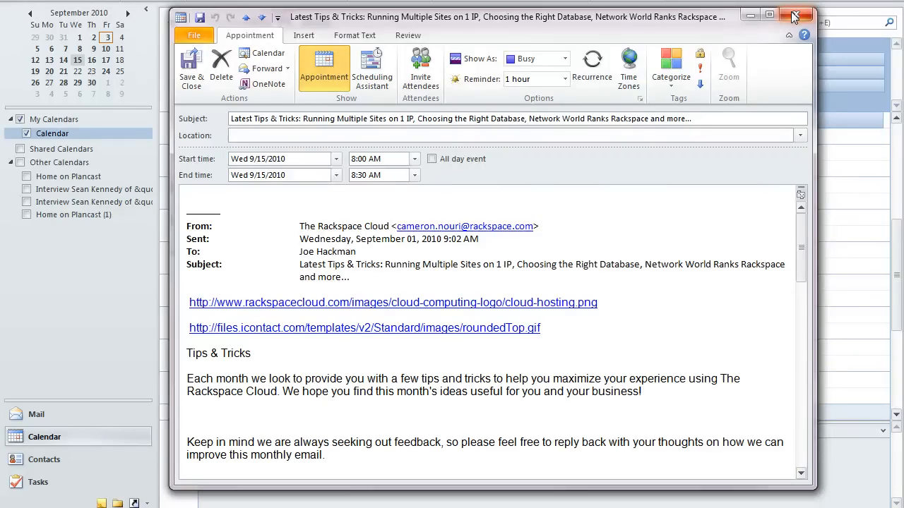
- Close the Rackspace Tips & Tricks appointment window, saving it to the calendar
left_click(793, 16)
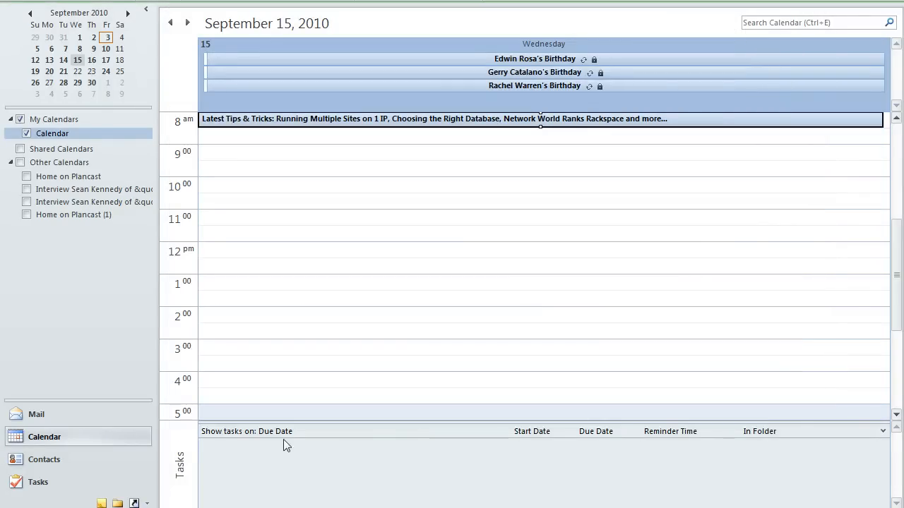